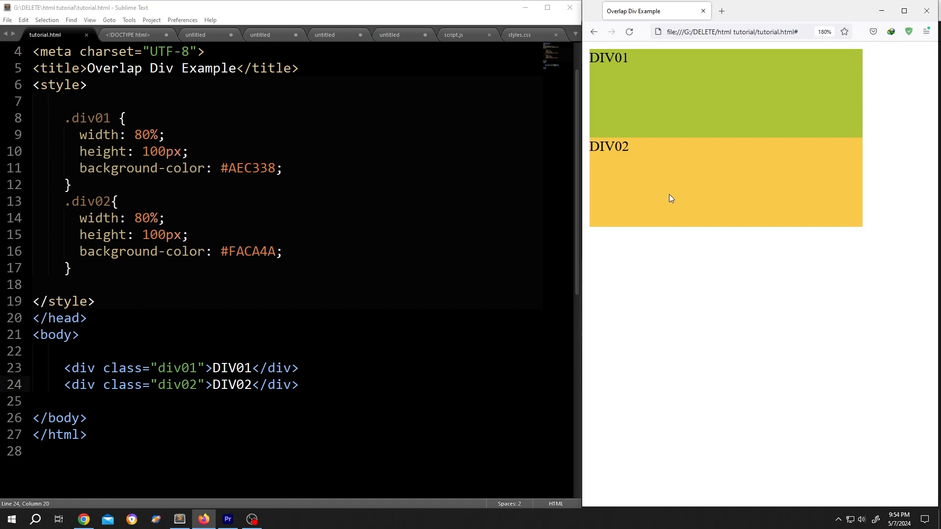
{"action": "mouse_move", "coordinate": [705, 271]}
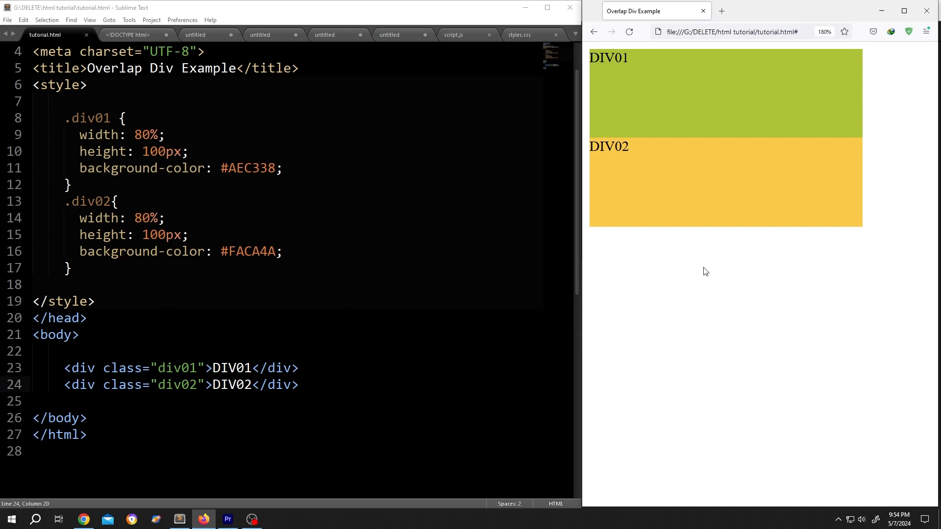
Add padding:20px; to the .div02 rule so the orange box grows with inset text
{"action": "left_click", "coordinate": [629, 31]}
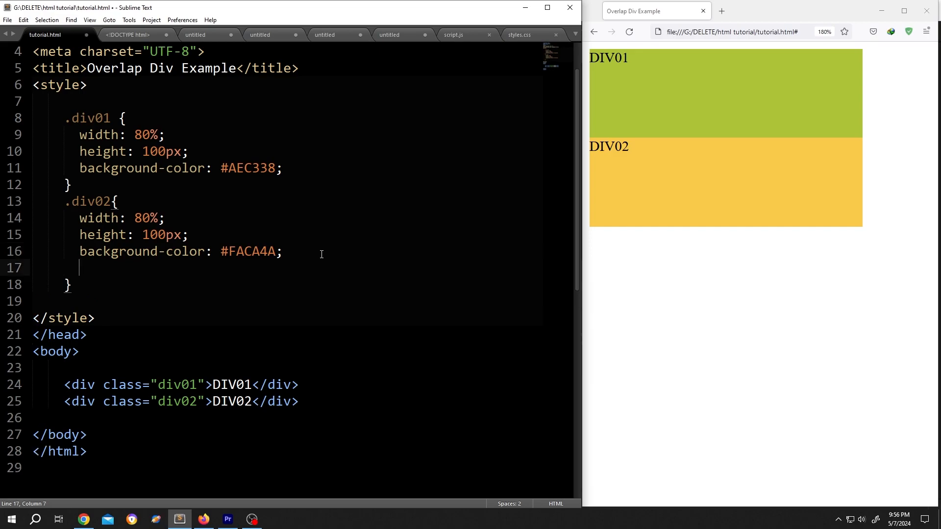
{"action": "type", "text": "padding:20"}
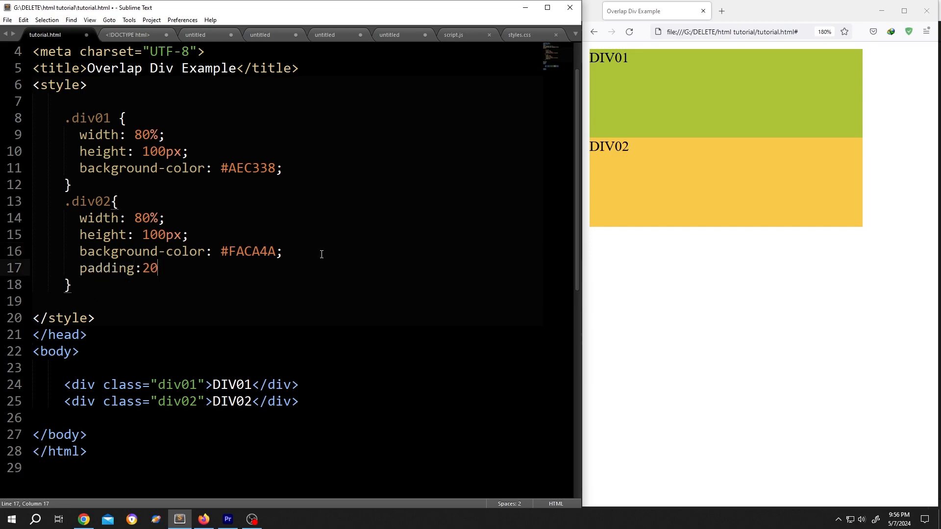
{"action": "type", "text": "px;"}
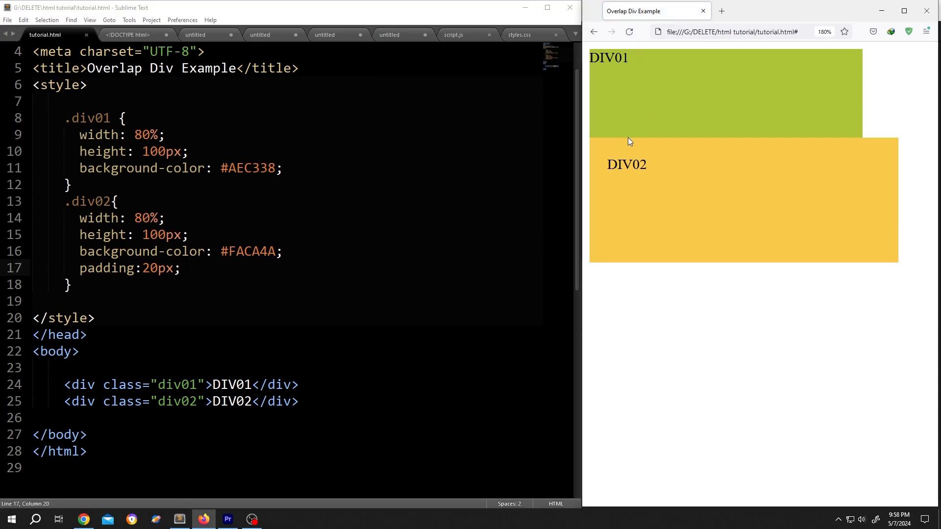
{"action": "mouse_move", "coordinate": [601, 170]}
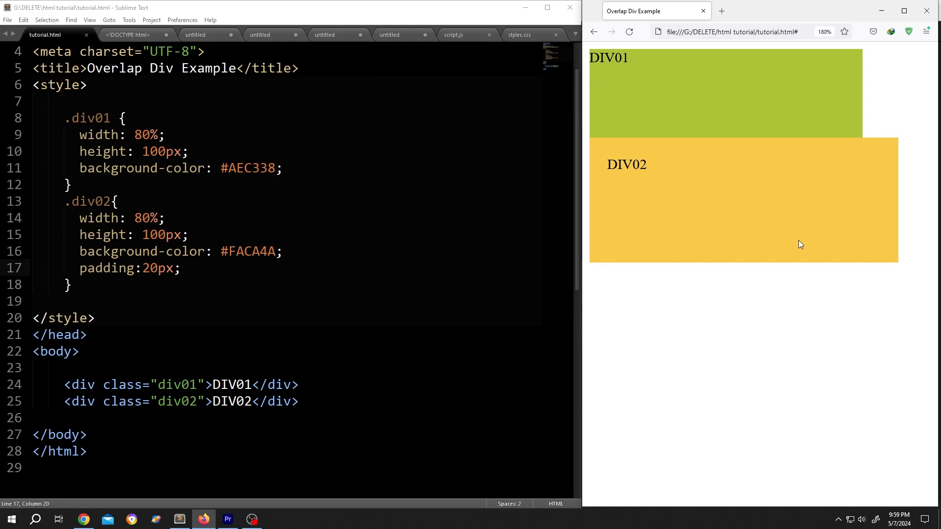
{"action": "mouse_move", "coordinate": [694, 224]}
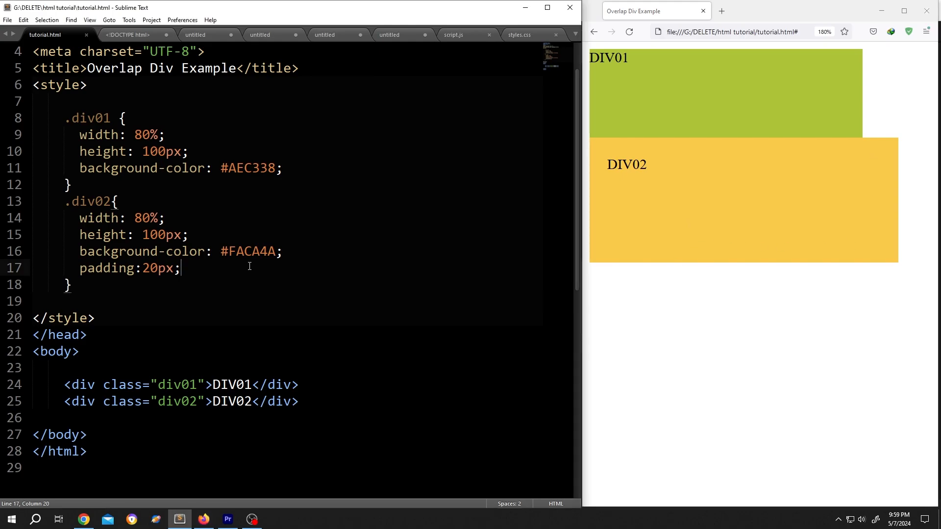
Add border:20px solid gray; to .div02 and remove the padding line
{"action": "key", "text": "Enter"}
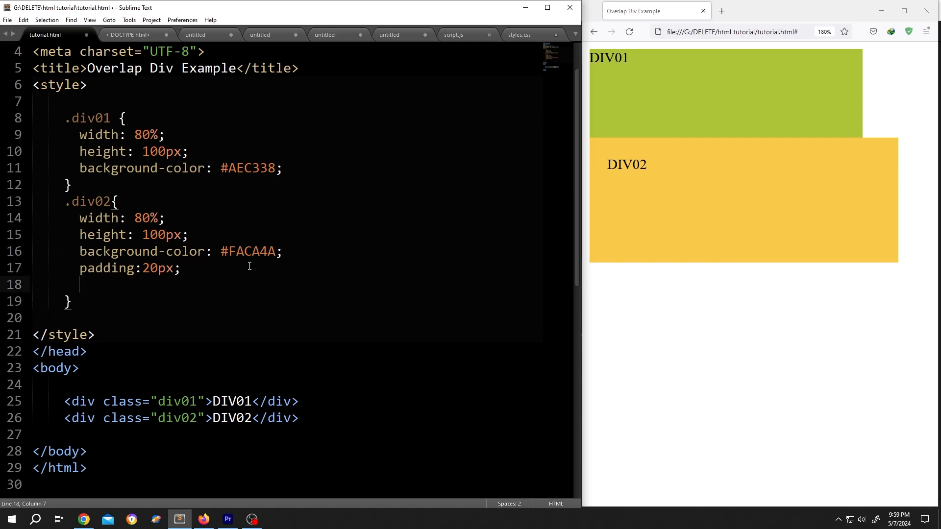
{"action": "type", "text": "border"}
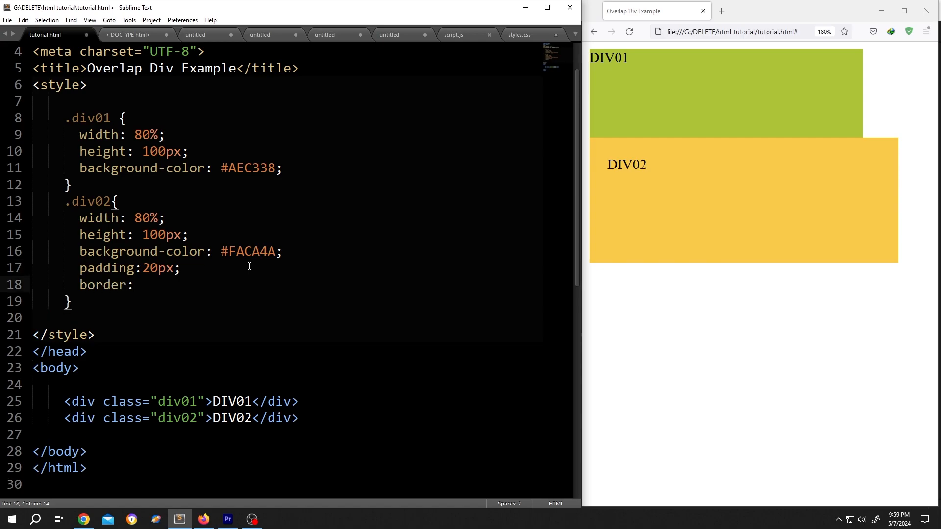
{"action": "type", "text": ":20px soli"}
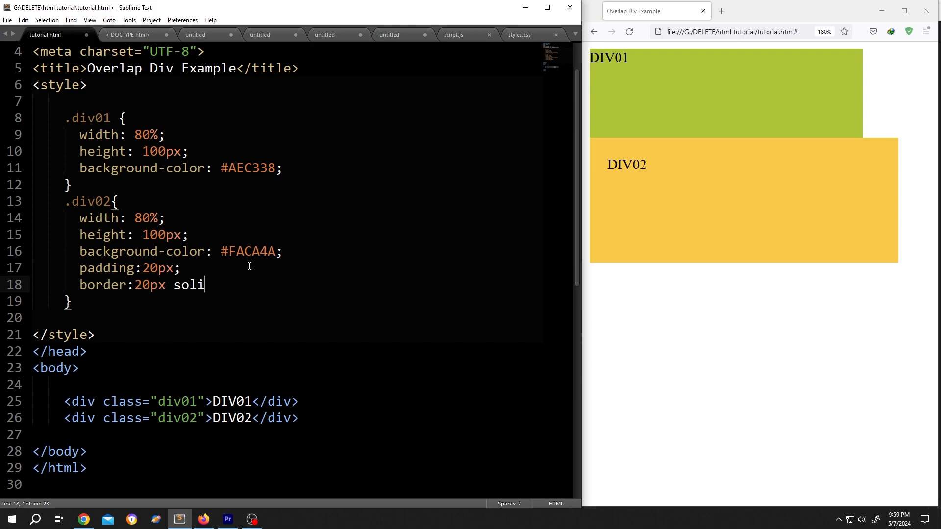
{"action": "type", "text": "d gray;"}
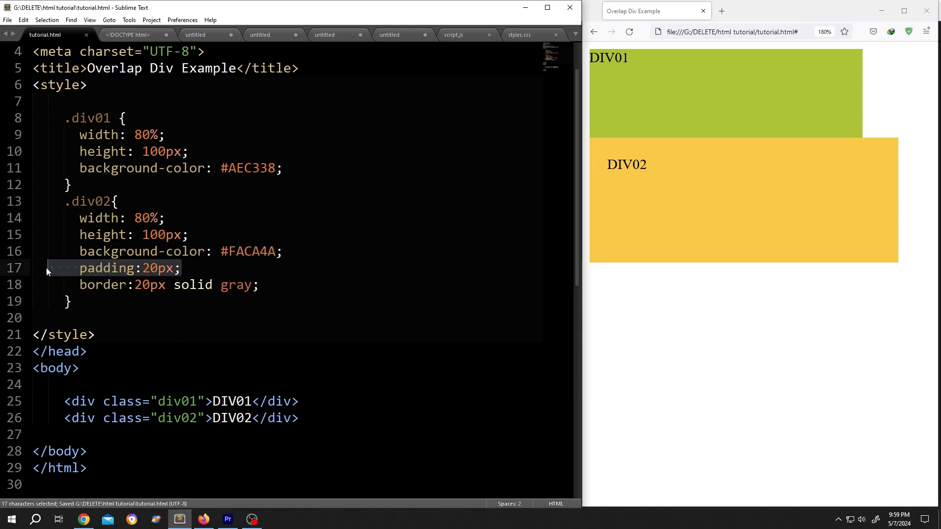
{"action": "key", "text": "Delete"}
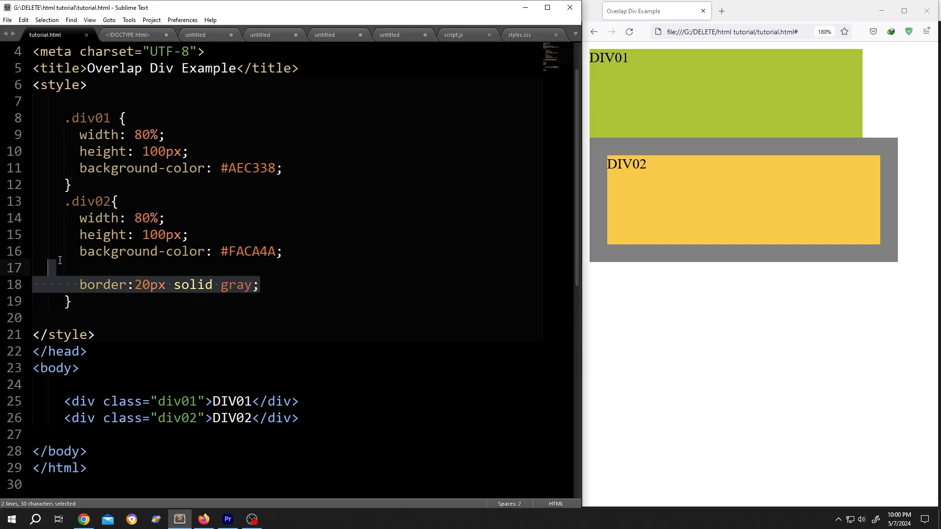
Replace the border with margin:20px; and reload the page to show the offset
{"action": "type", "text": "margin:20px;"}
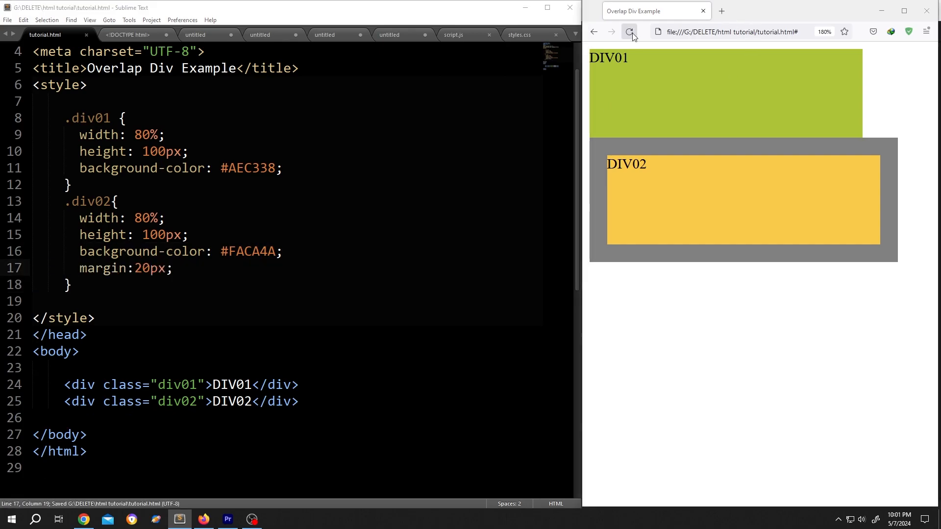
{"action": "left_click", "coordinate": [632, 32]}
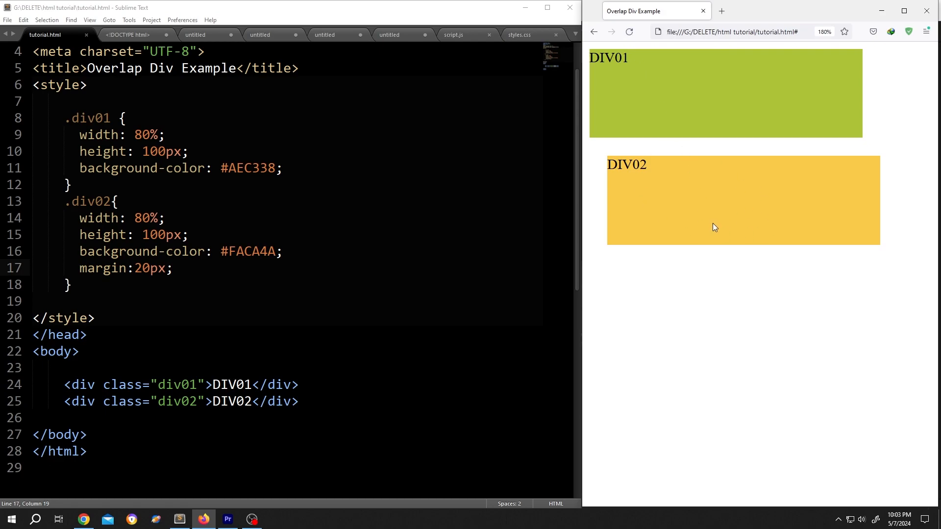
{"action": "mouse_move", "coordinate": [747, 185]}
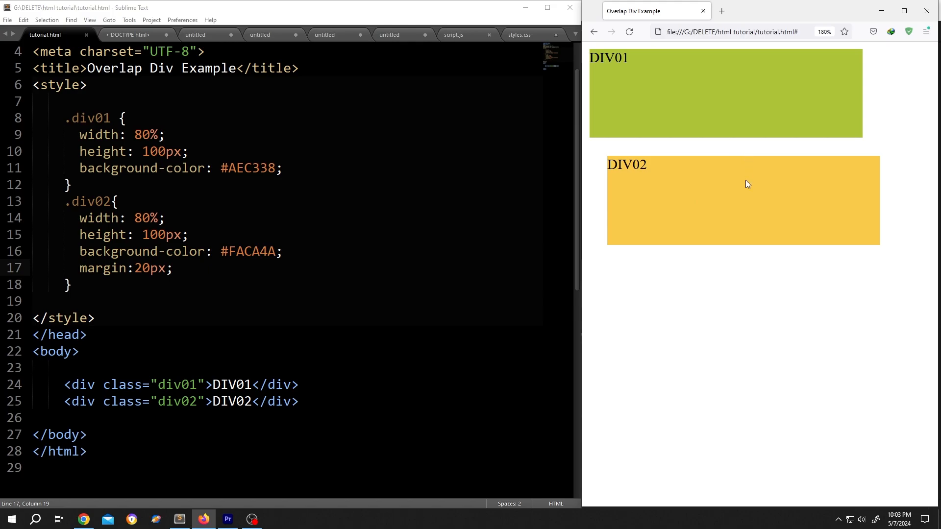
{"action": "mouse_move", "coordinate": [735, 148]}
{"action": "type", "text": "-top"}
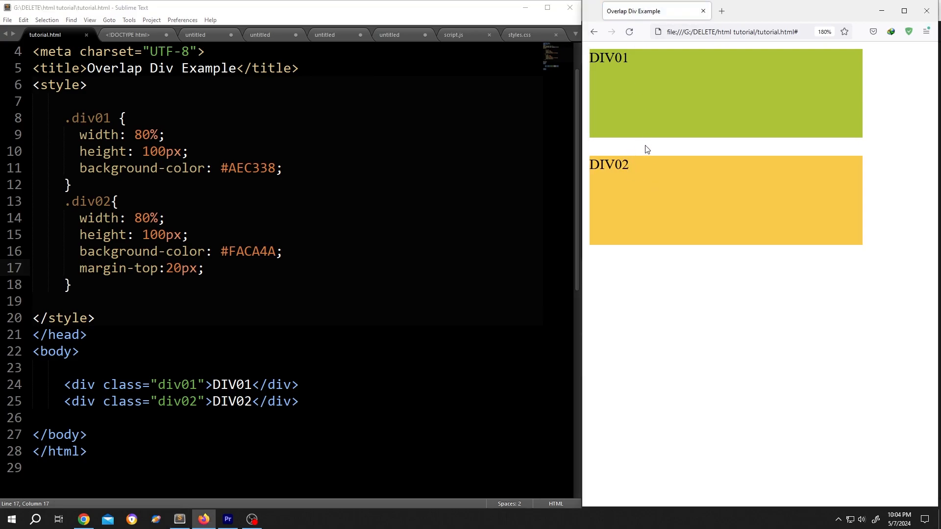
{"action": "mouse_move", "coordinate": [650, 152]}
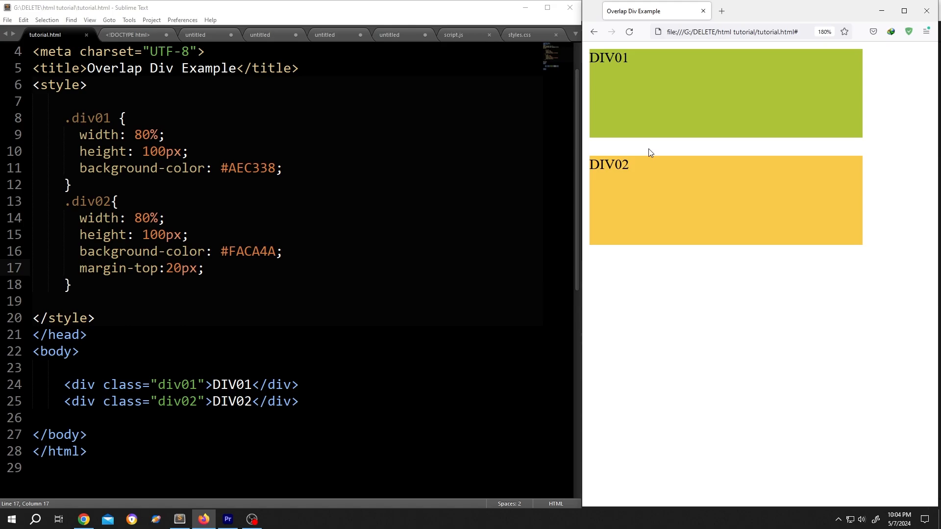
{"action": "mouse_move", "coordinate": [662, 211]}
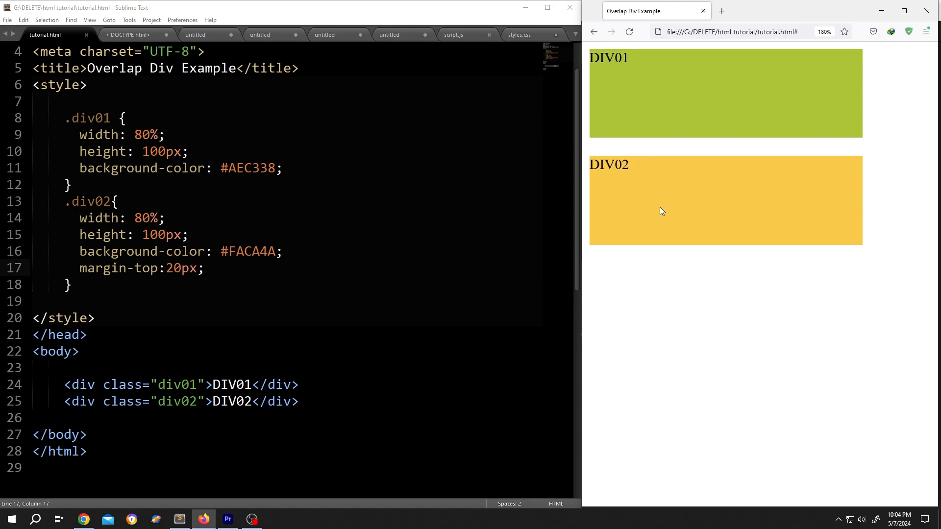
{"action": "mouse_move", "coordinate": [629, 157]}
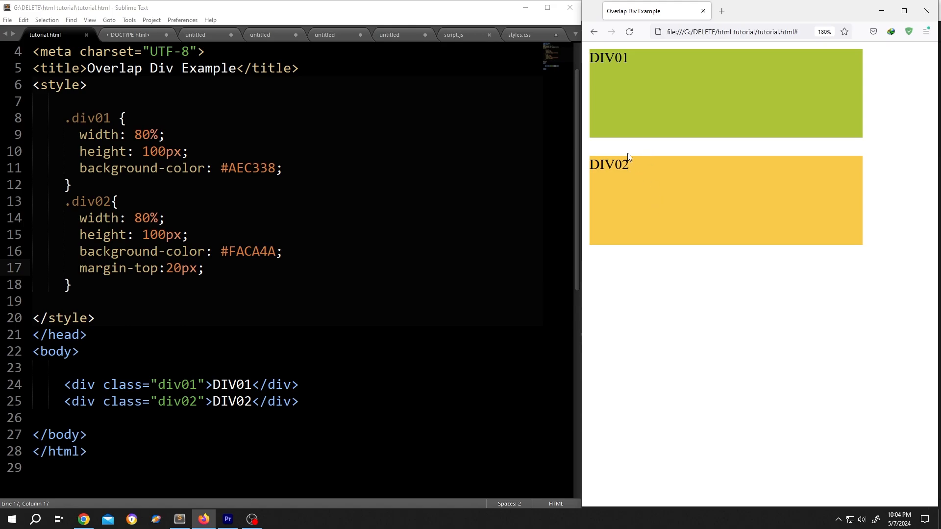
{"action": "mouse_move", "coordinate": [560, 246]}
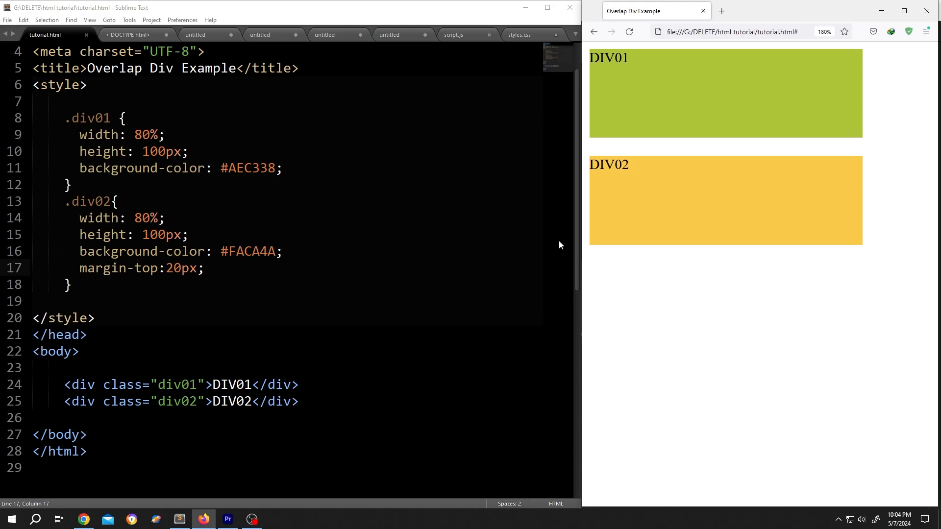